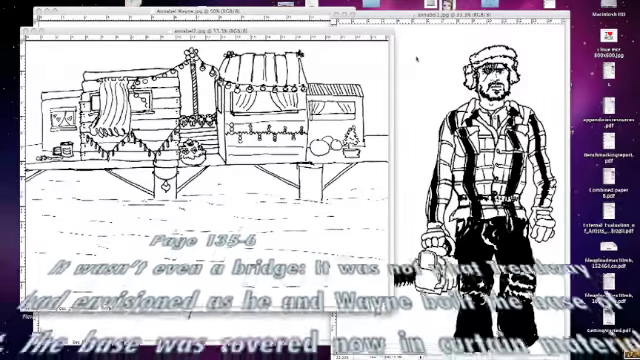
- Close the layered Annabell collage PSD without saving, leaving the coloured den-and-lumberjack painting showing
scroll(down, 3)
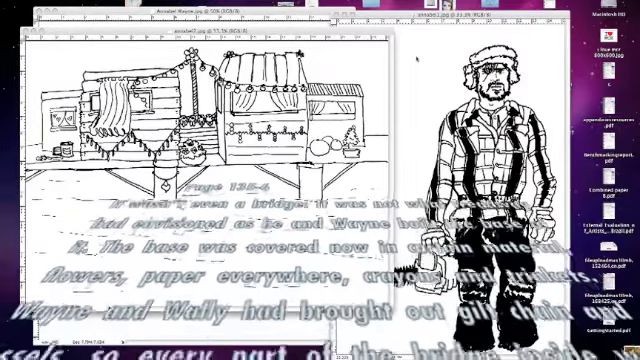
scroll(down, 3)
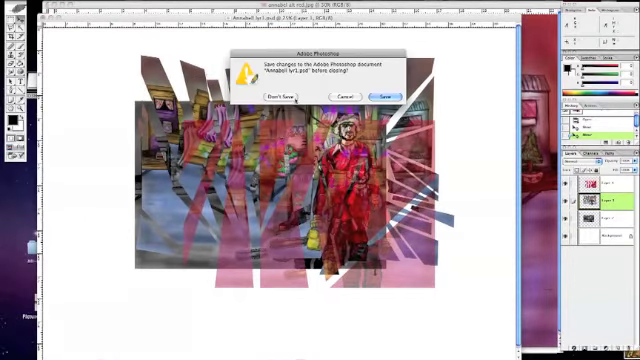
click(282, 97)
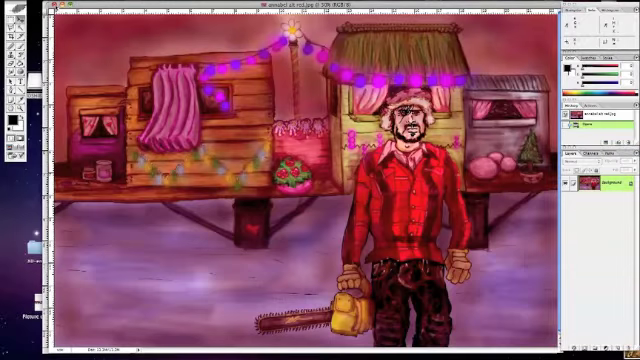